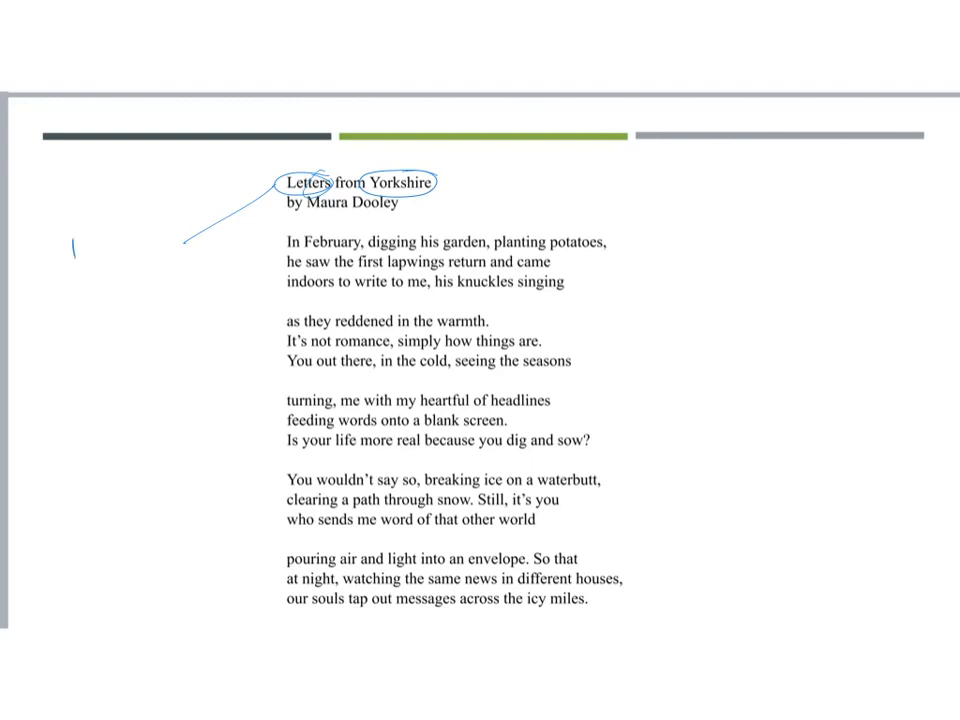
Handwrite 'tangible connection' at the arrow's end and begin the 'emotional +' note.
text(tangi)
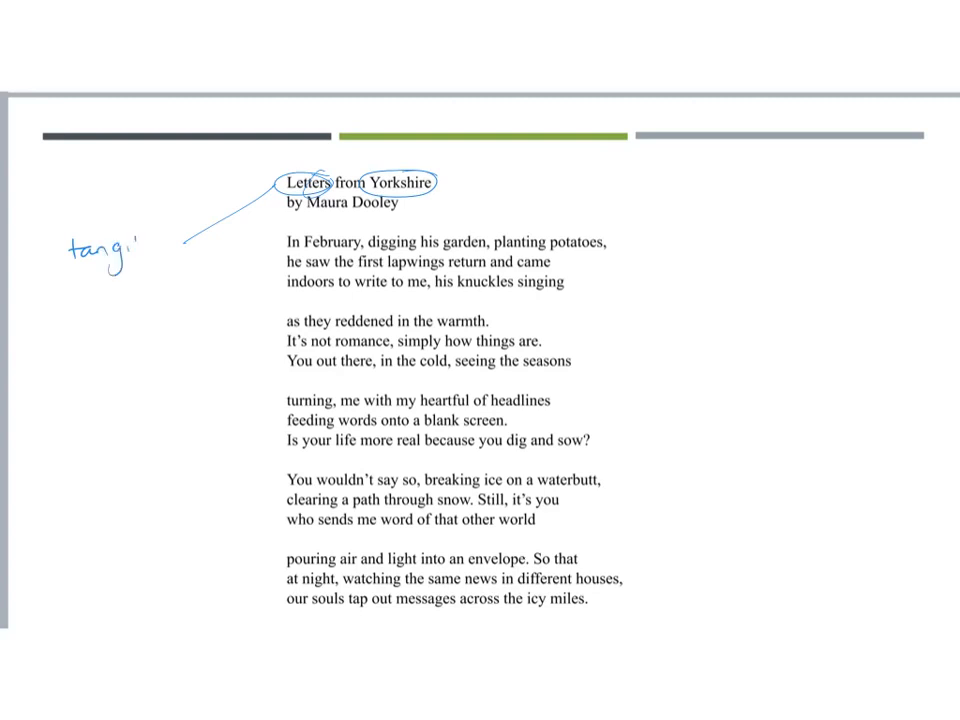
text(ble)
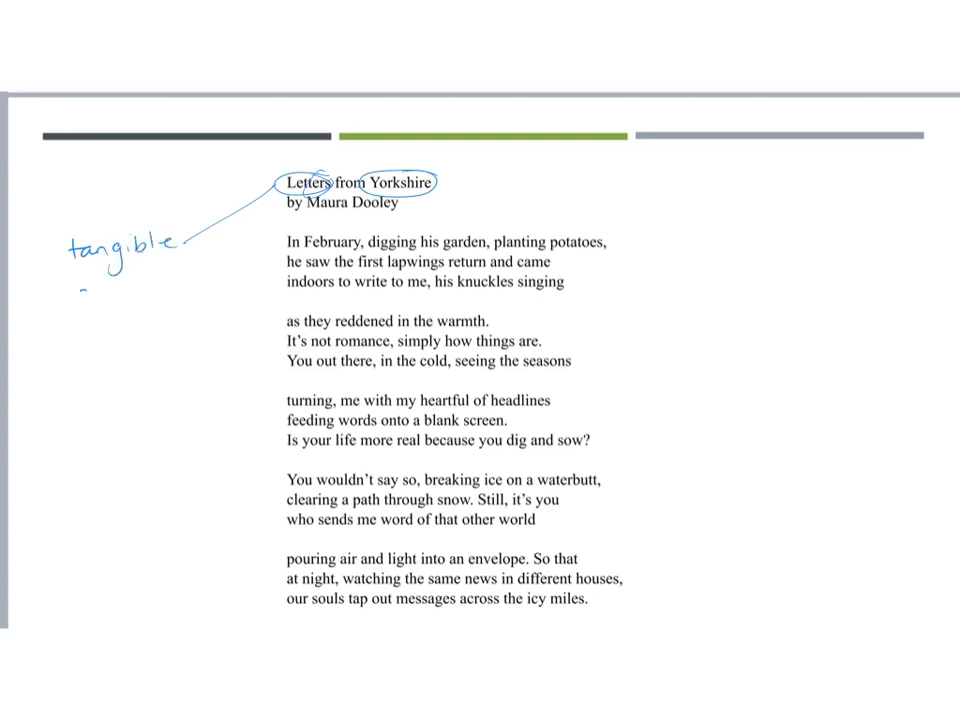
text(connection)
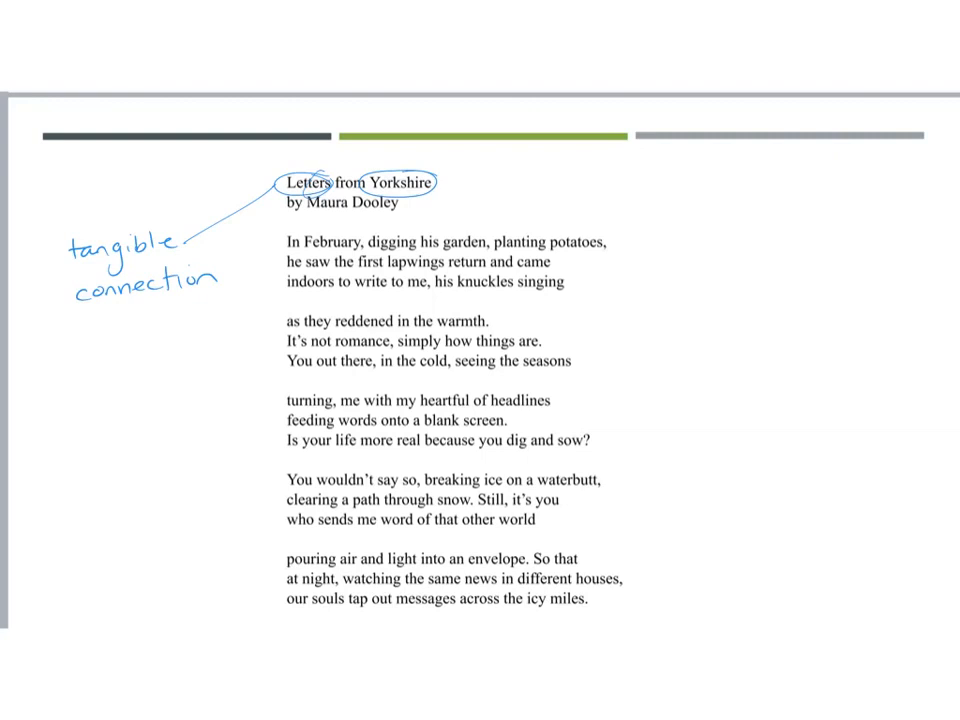
text(en)
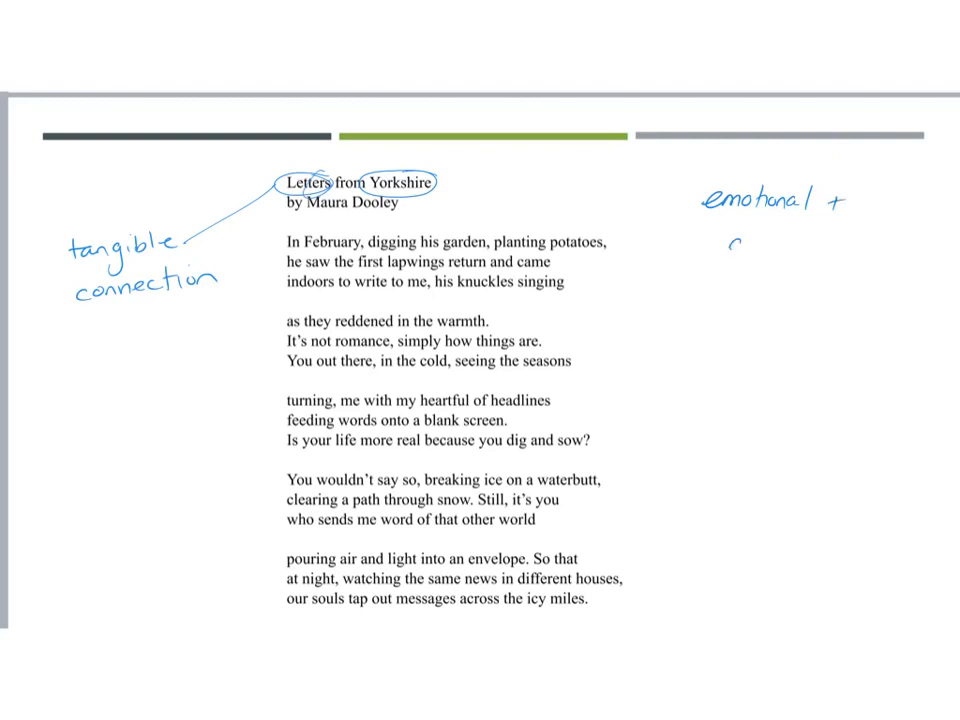
Complete the 'emotional + geographical distance' note, then move to the stanza slide.
text(geographical)
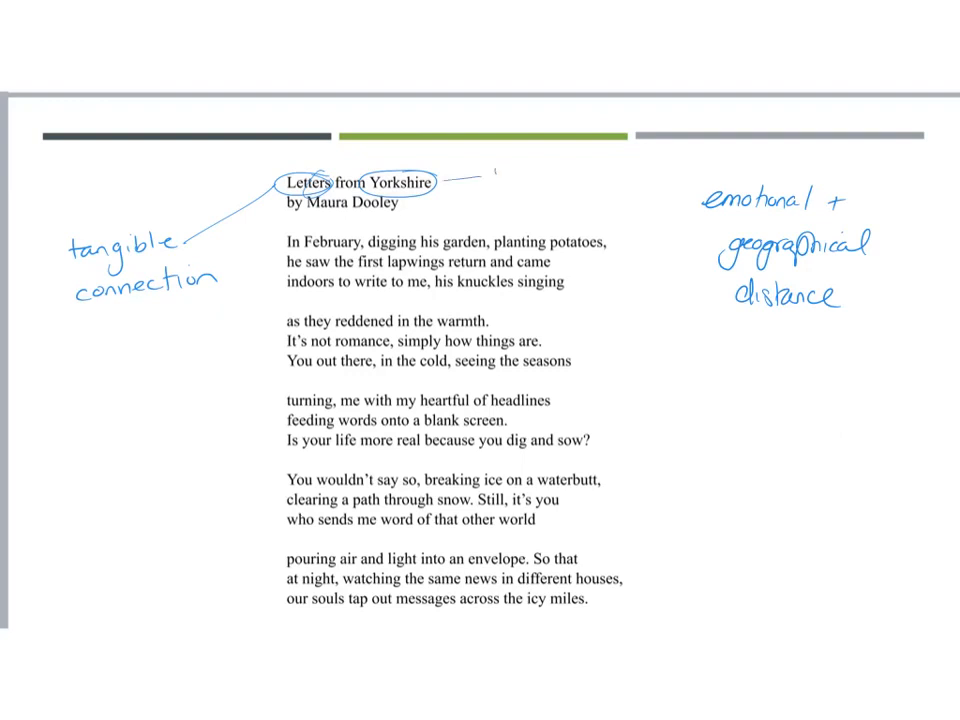
text(nature natural c)
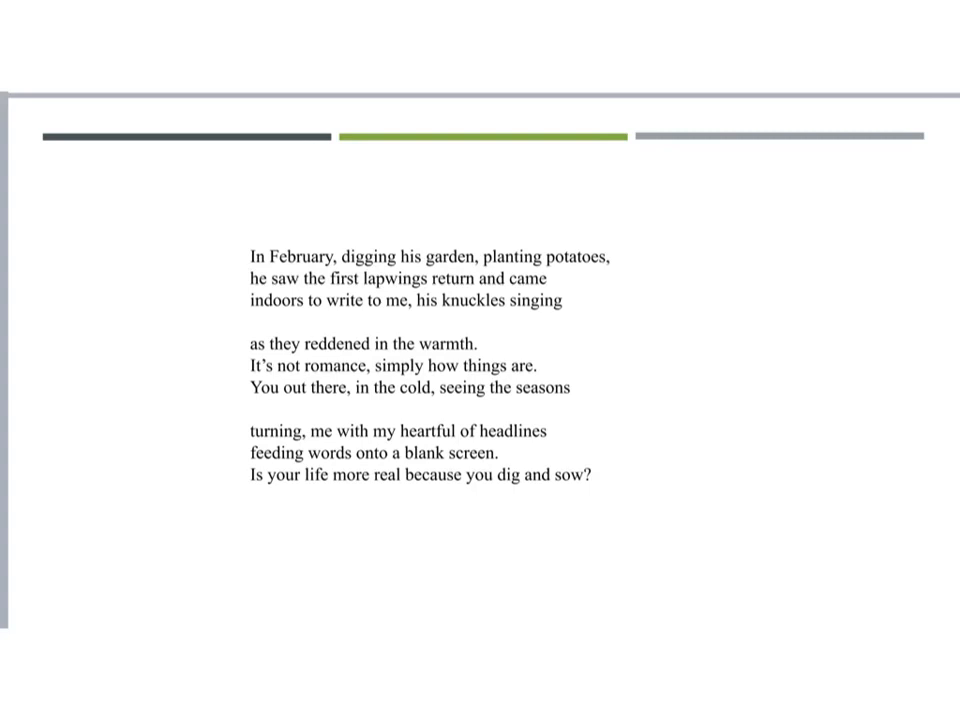
Circle 'February', arrow it to 'Precursor to spring', and begin 'present participles'.
drag(255, 250, 340, 262)
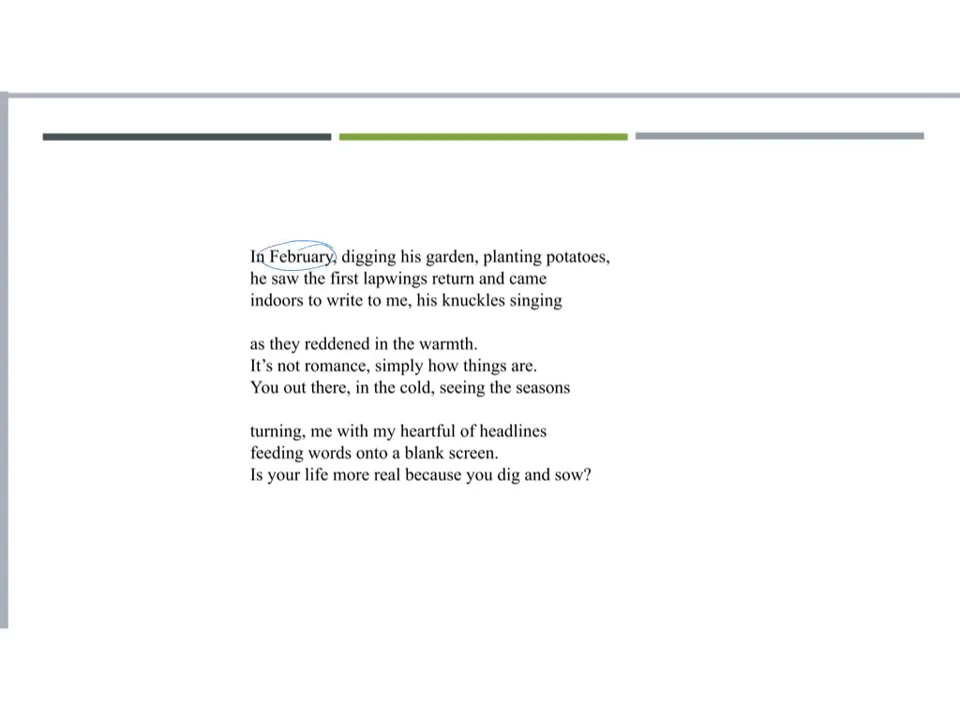
drag(310, 240, 475, 190)
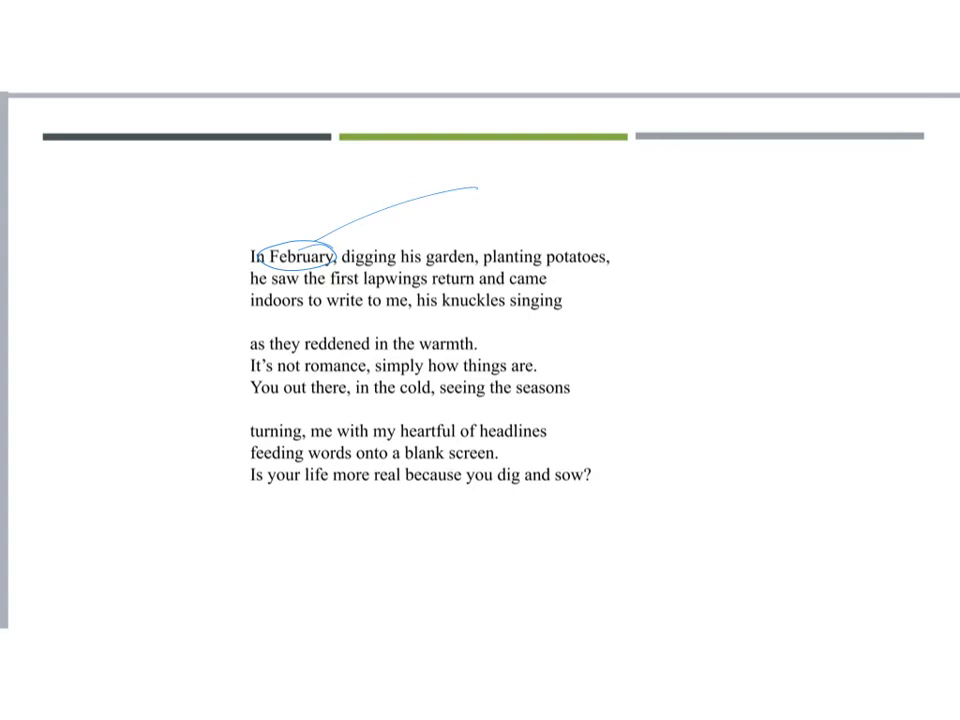
text(Precursor to spring)
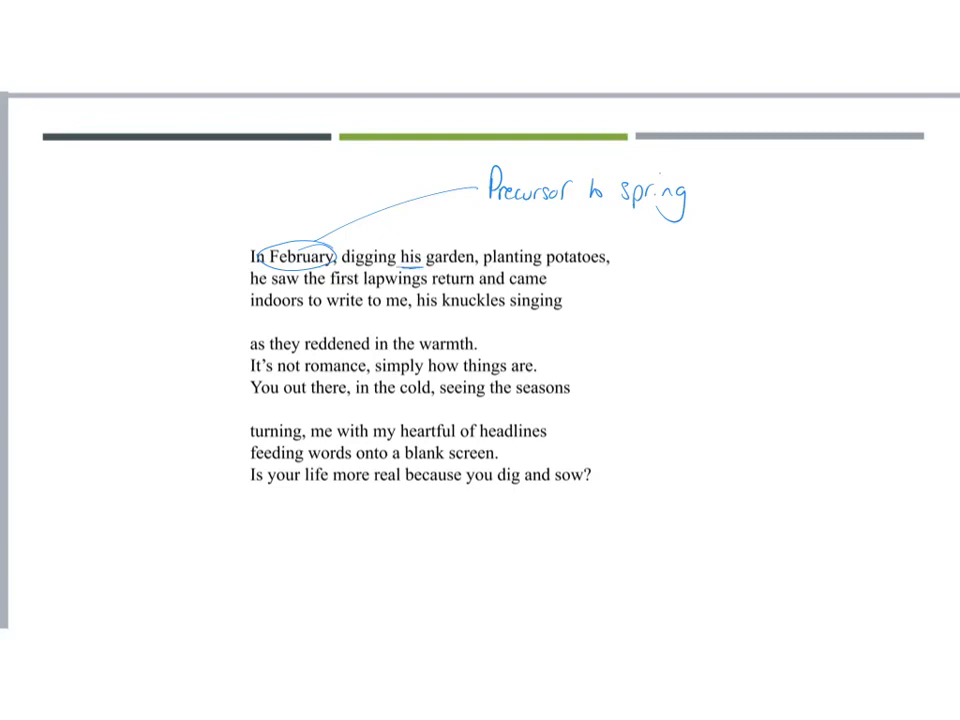
text(present pr)
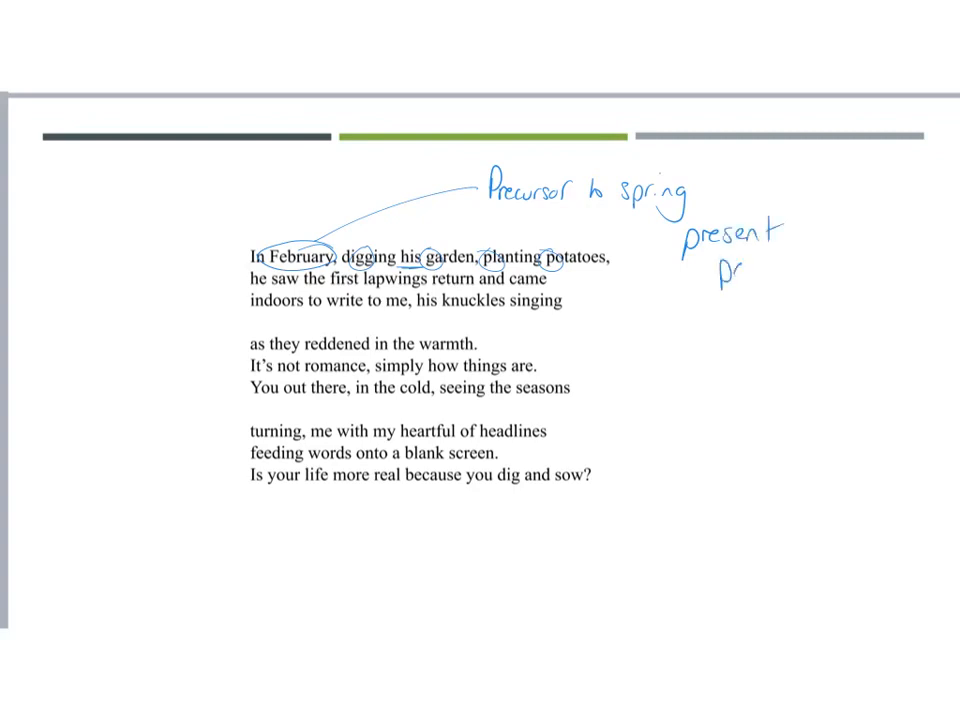
Write 'present participles – constant cycles' in the right margin.
text(Participles -)
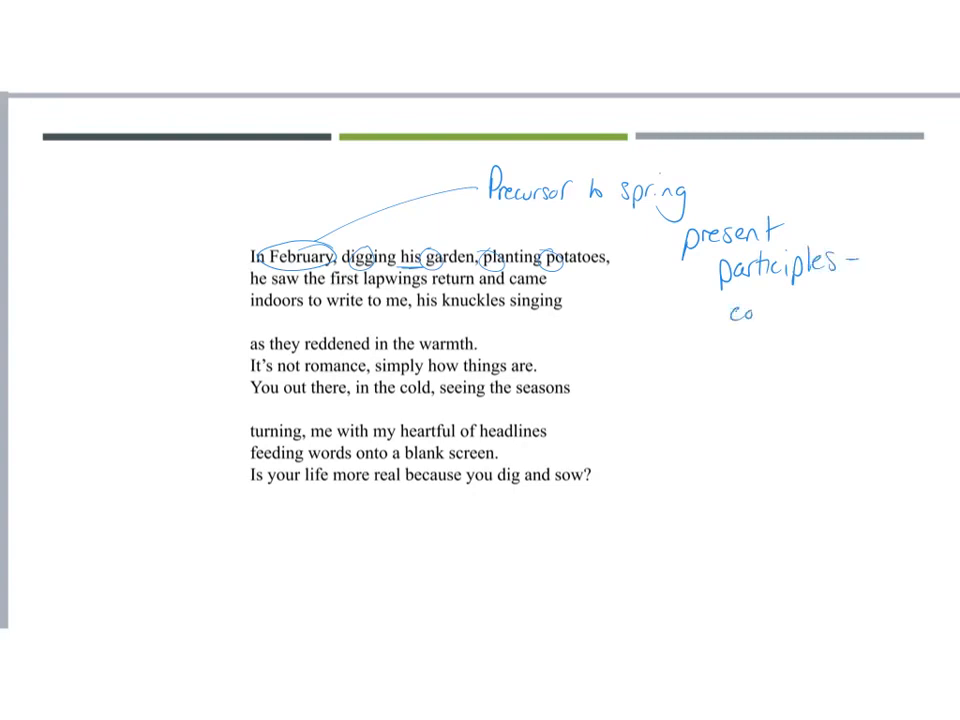
text(constant)
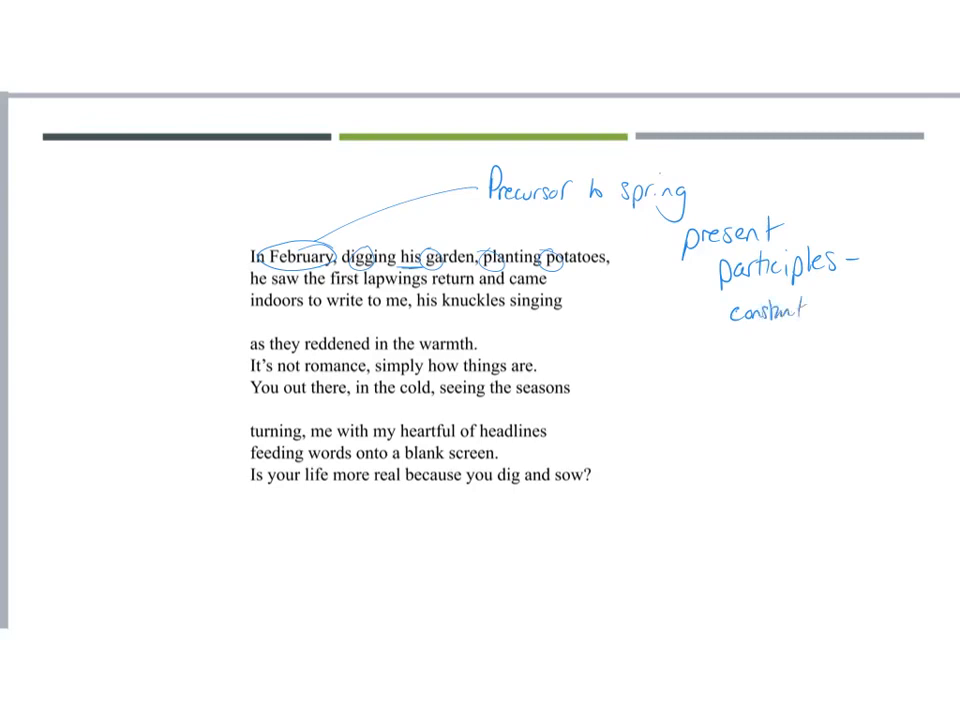
text(cycles)
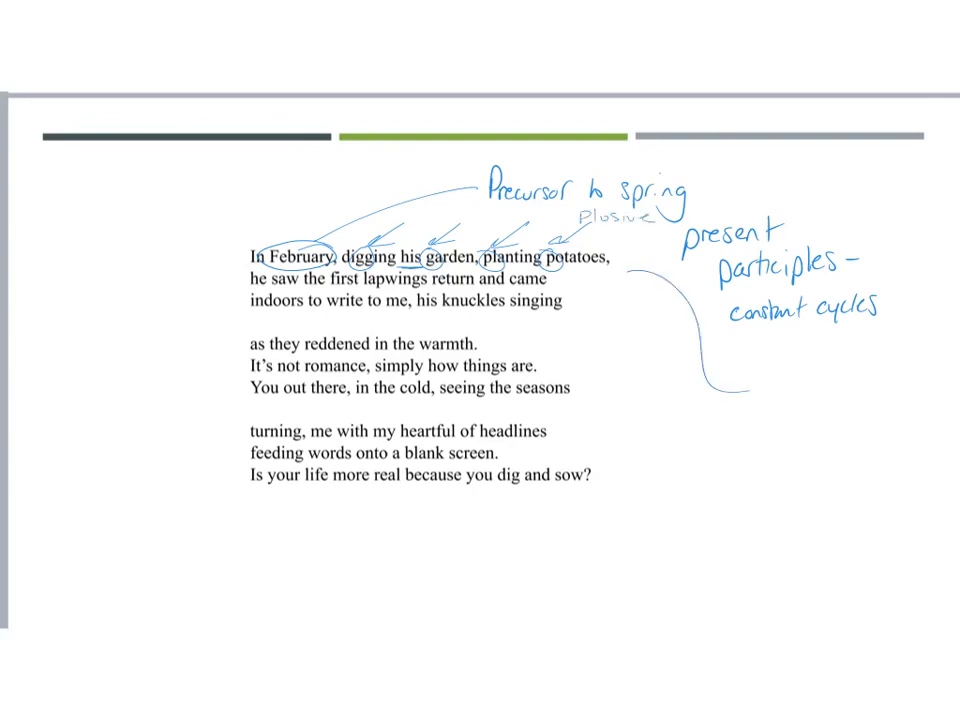
Ink the note 'nature of work: consonance + plosives ~ force + physicality'.
text(nature of work.)
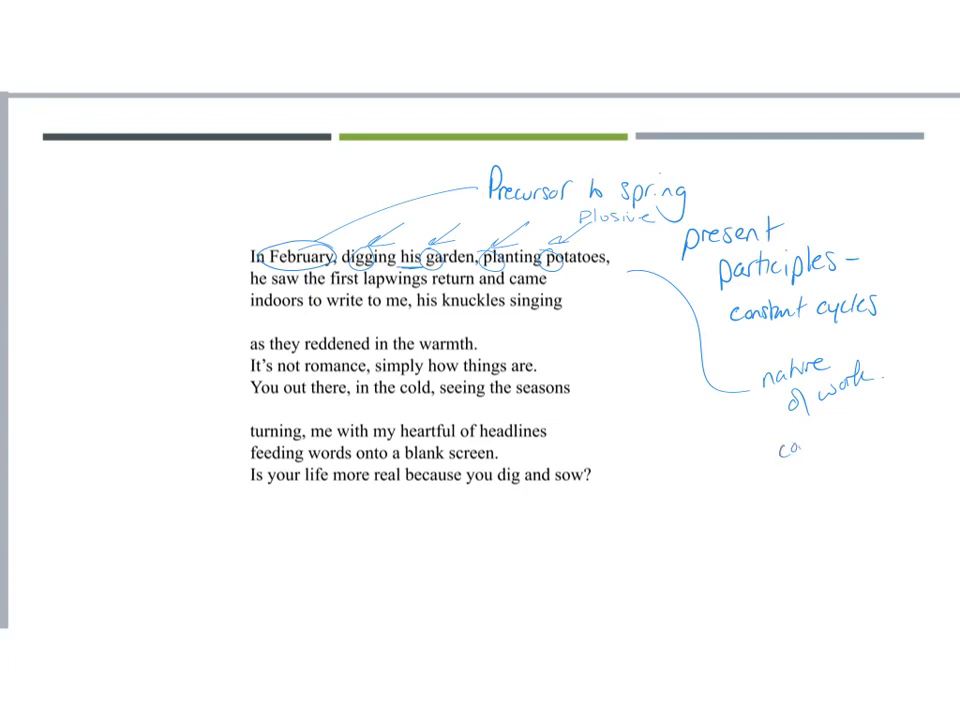
text(consonance +)
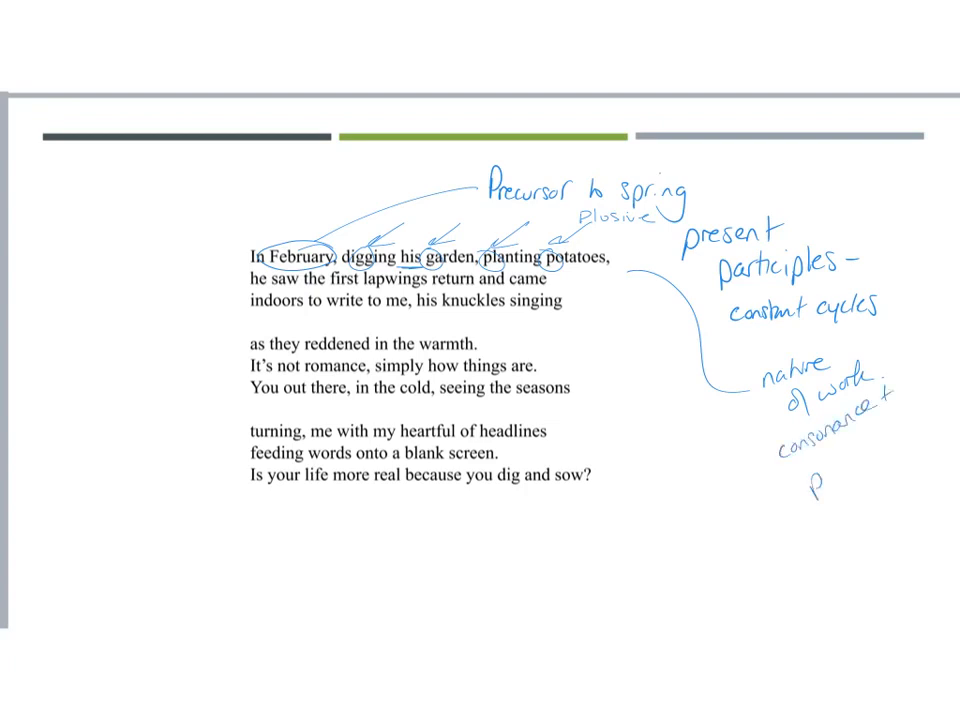
text(plosives)
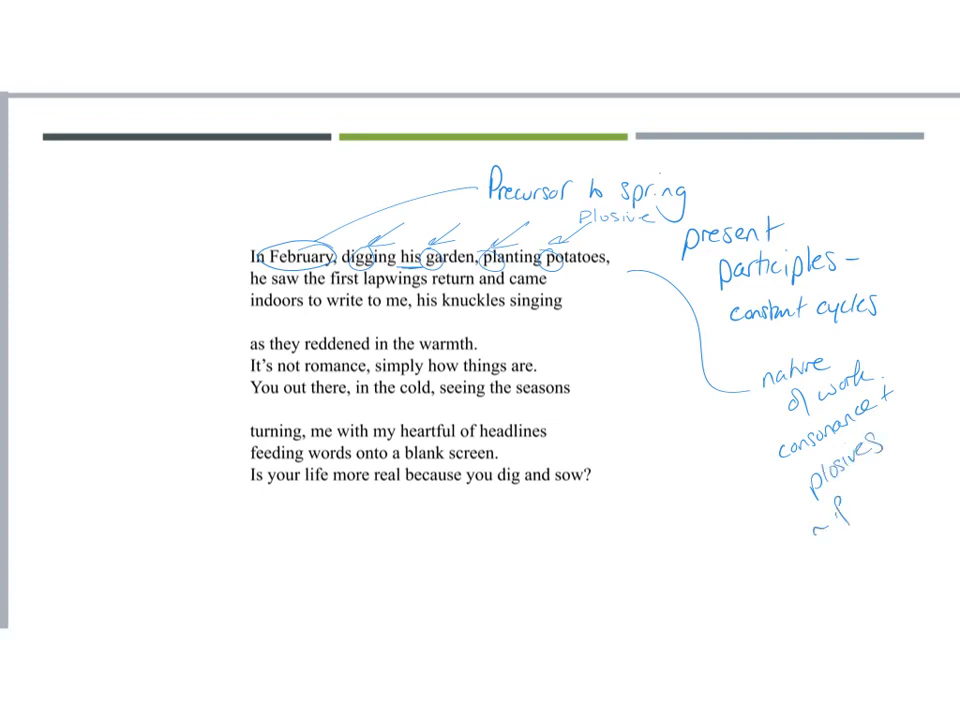
text(force +)
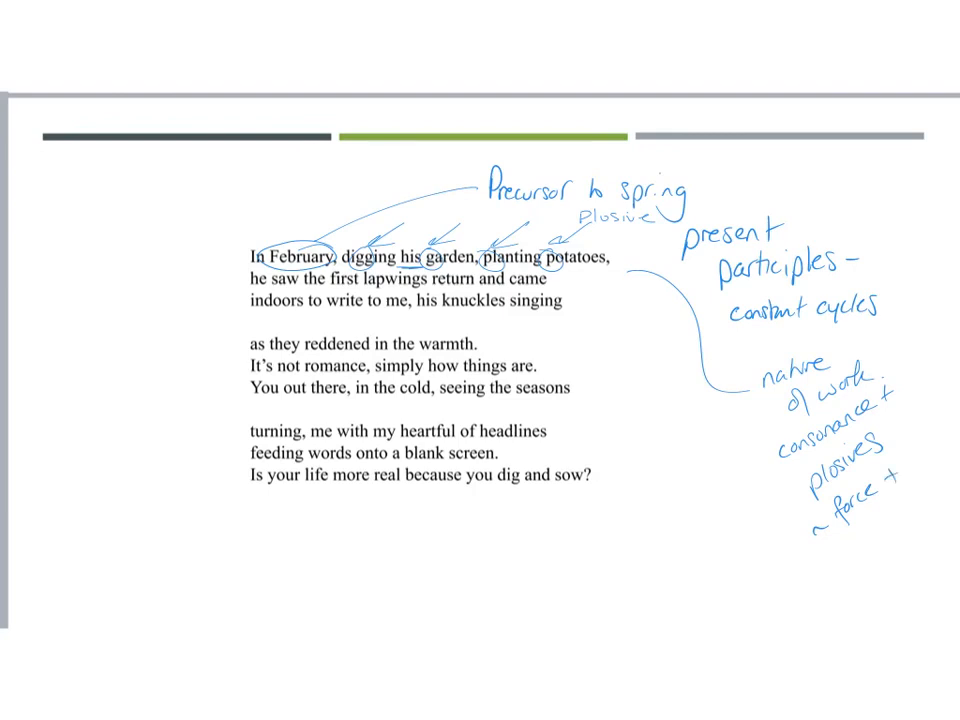
text(physicality)
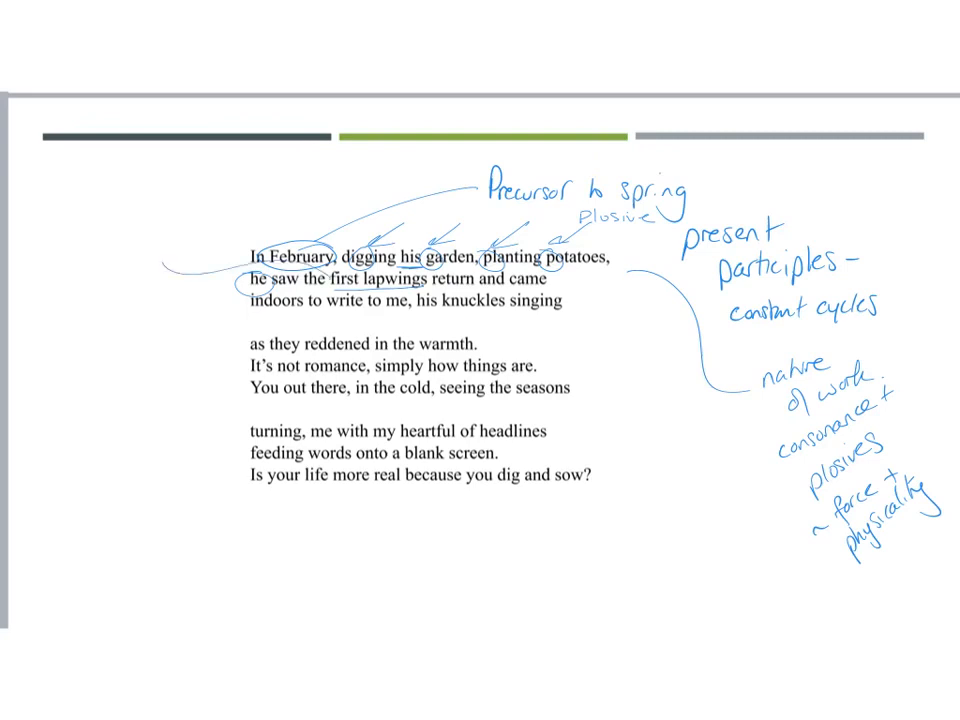
Write 'cycles' in the left margin and underline words in the third line.
text(cycles)
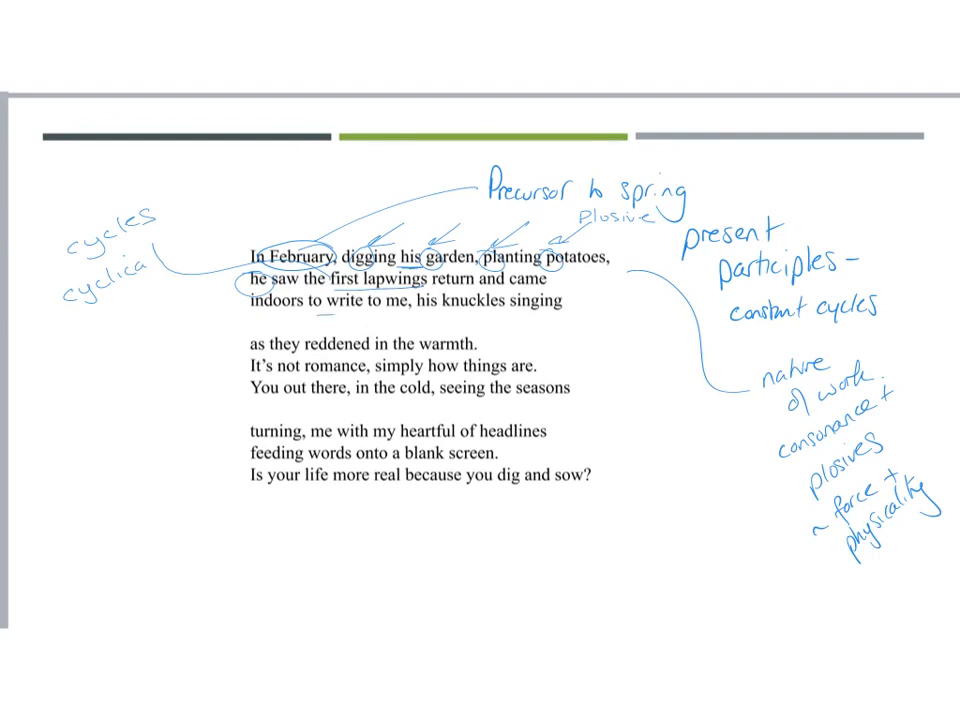
drag(310, 312, 410, 312)
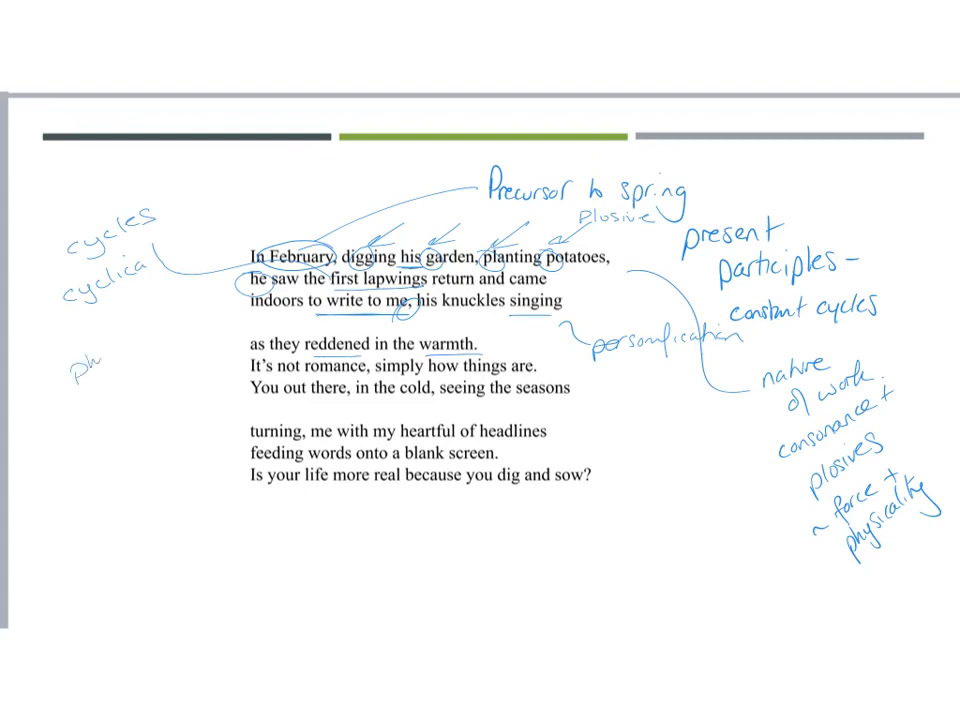
Write 'physical reaction.' in the left margin with an arrow into the poem.
text(physical)
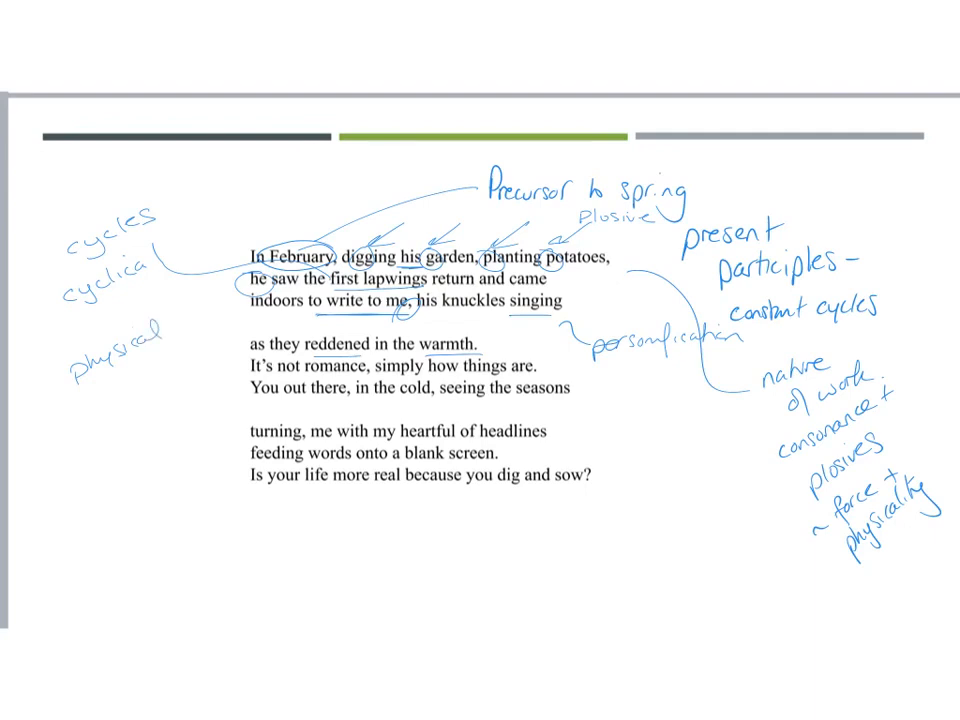
text(reach)
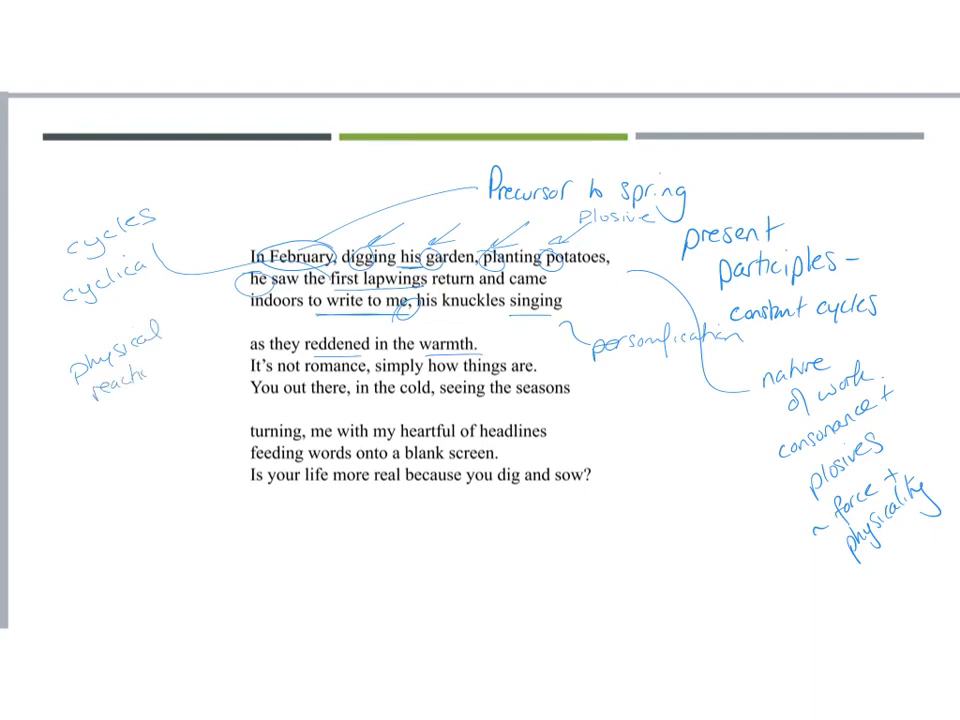
drag(520, 290, 570, 315)
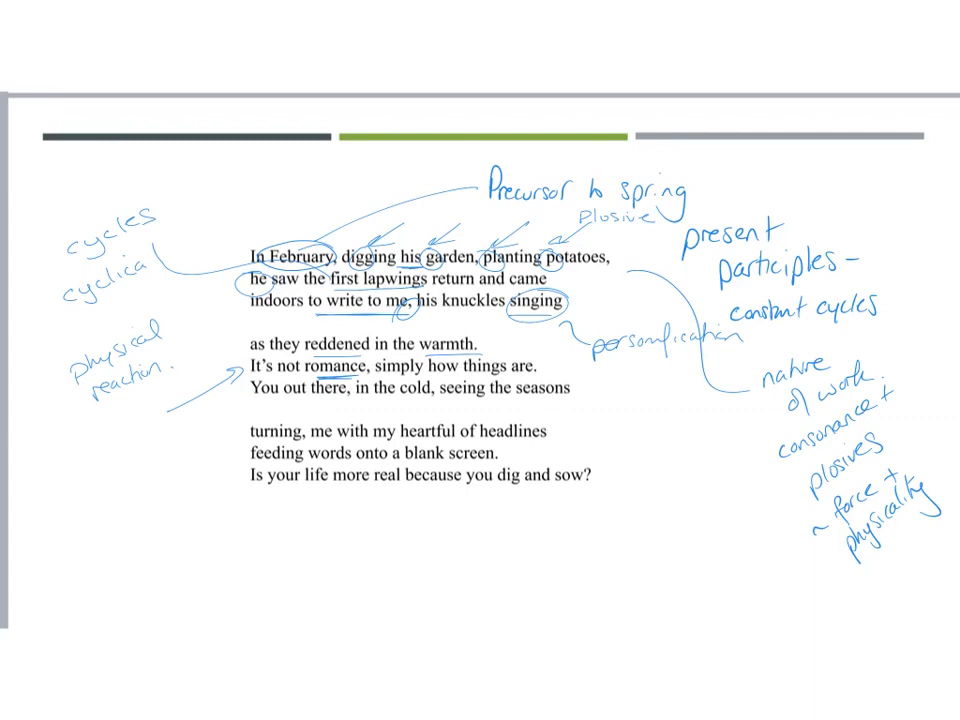
Ink 'platonic' under the left note and 'pragmatism / pragmatic' beside line five.
text(Plato)
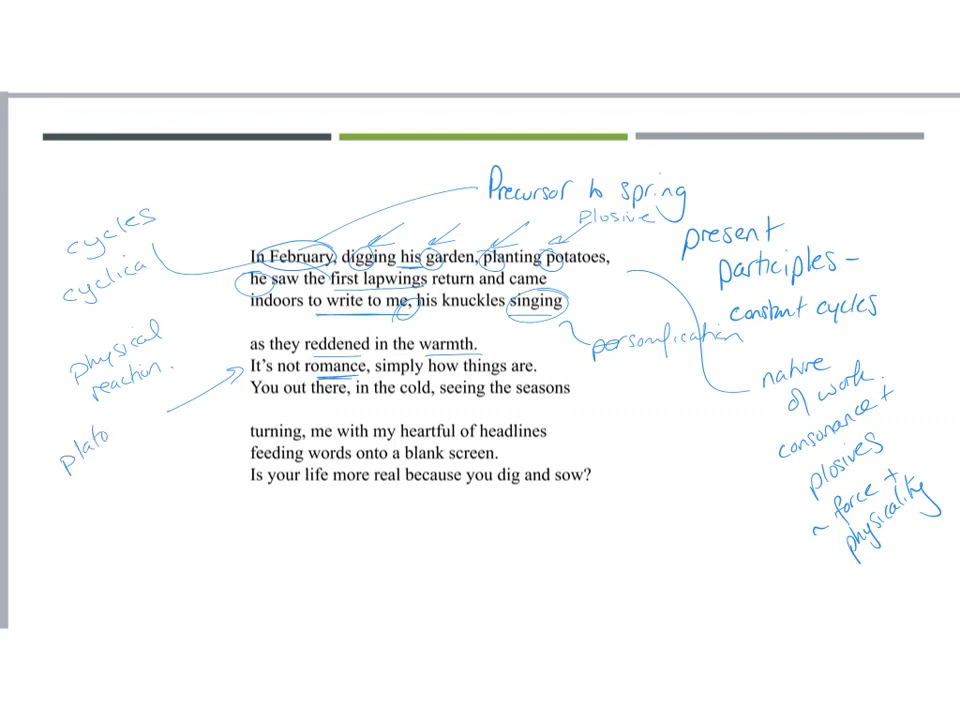
text(nic)
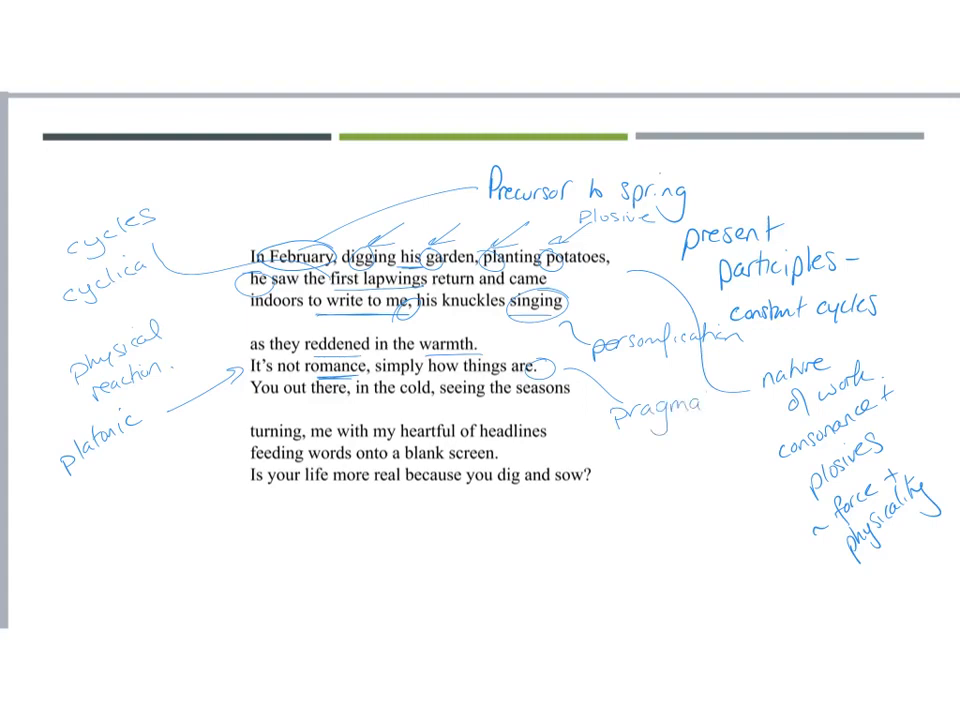
text(tism)
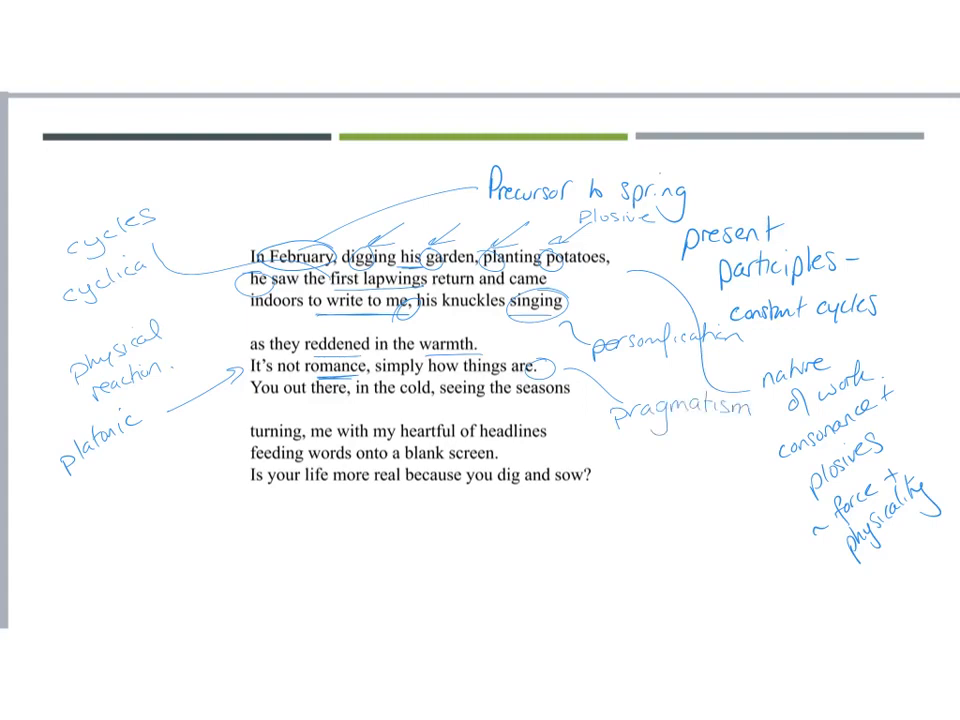
text(pragmatic)
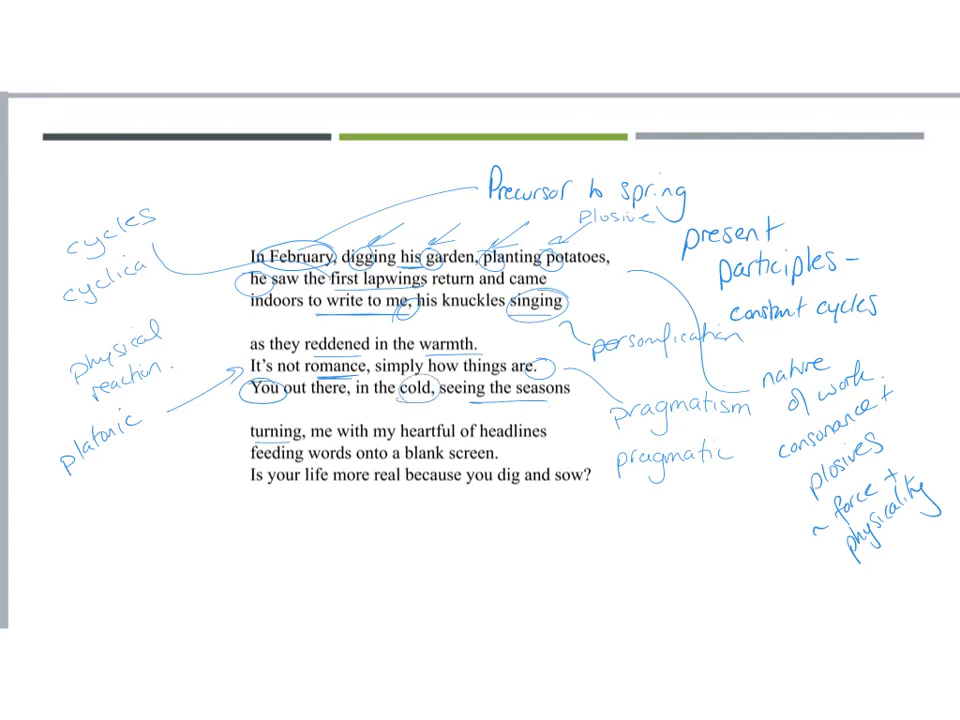
Box 'heartful of headlines', circle 'heartful' and 'headlines', and write 'yearning'.
drag(425, 438, 560, 435)
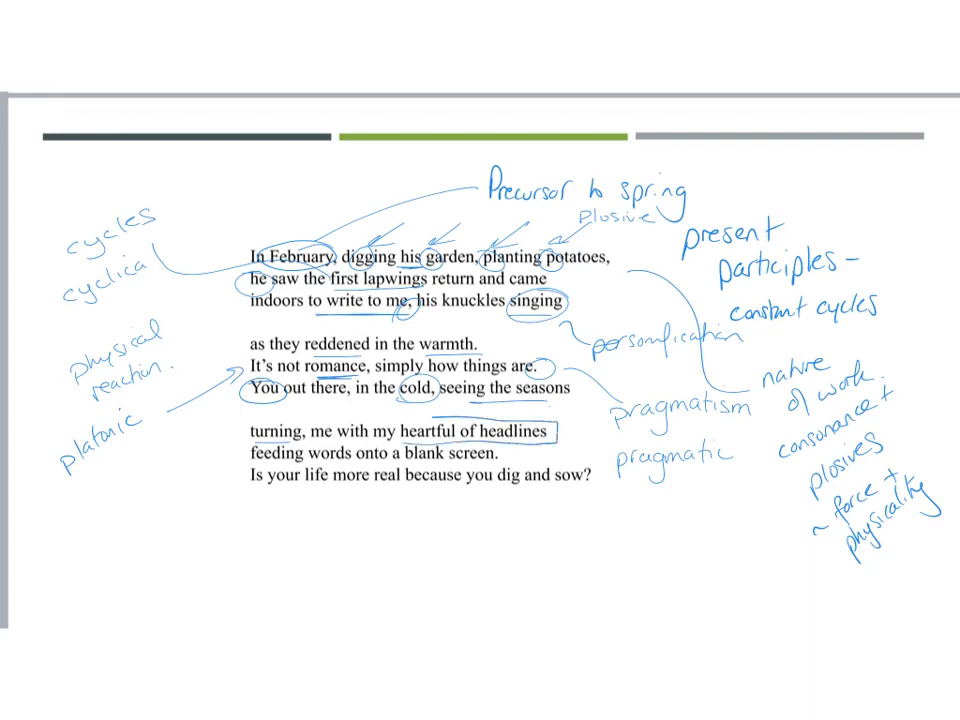
drag(400, 434, 552, 443)
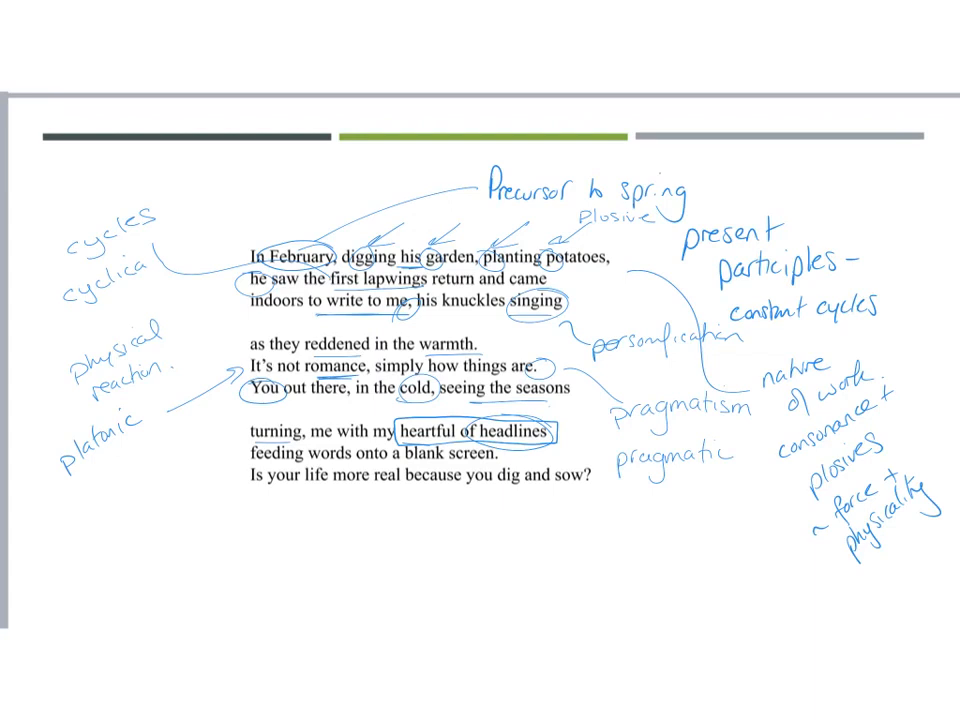
text(yearning)
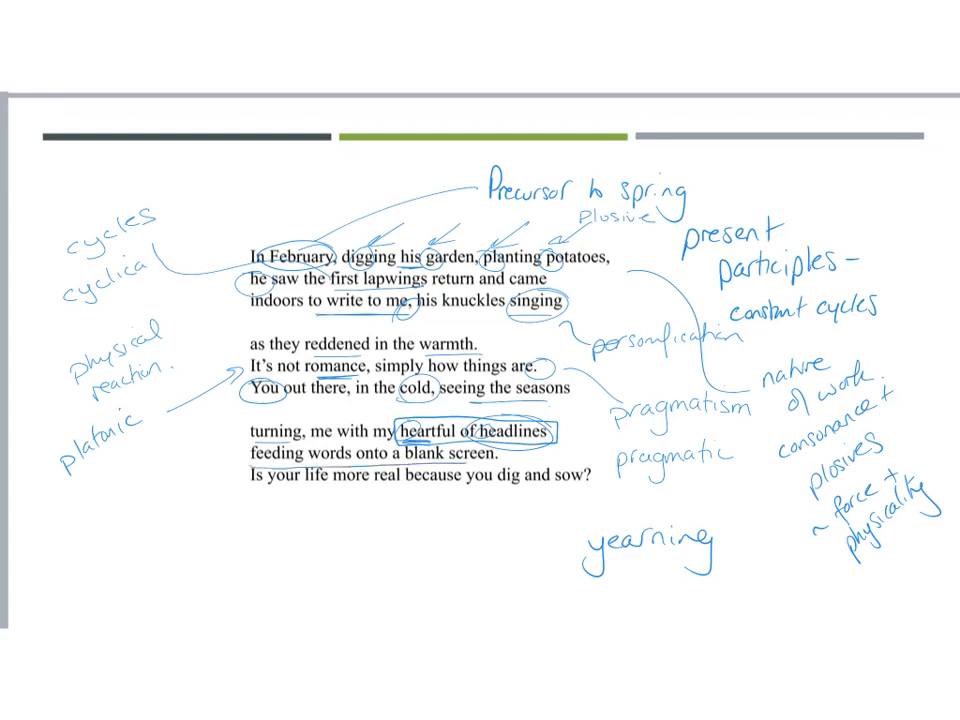
Mark the screen line and note 'consumption', 'insatiable appetite' and enjambement with links.
drag(245, 458, 510, 455)
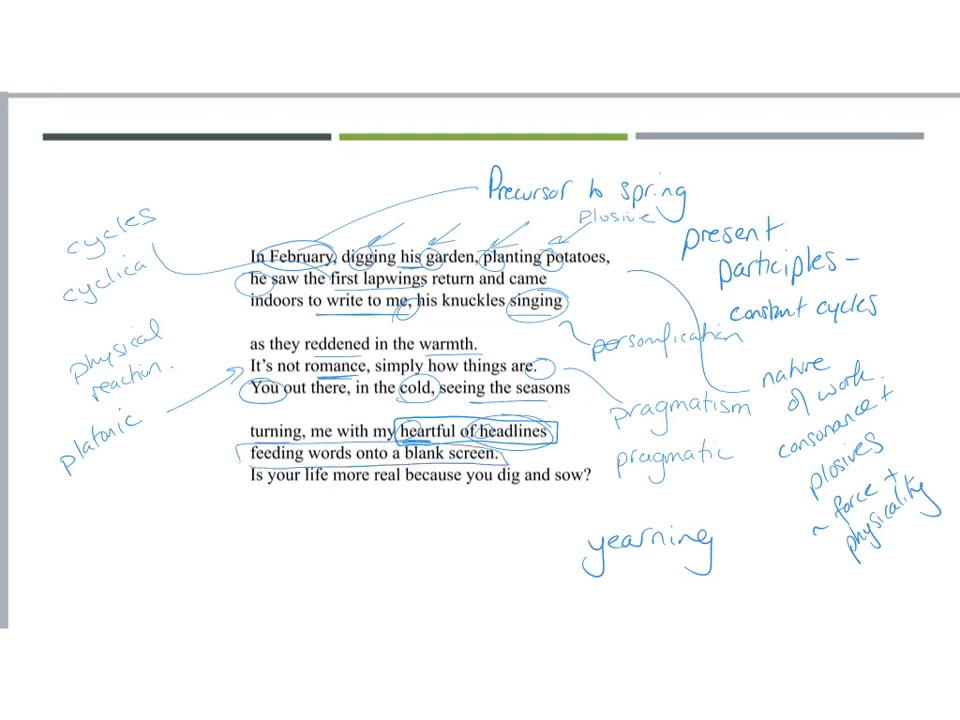
text(cor)
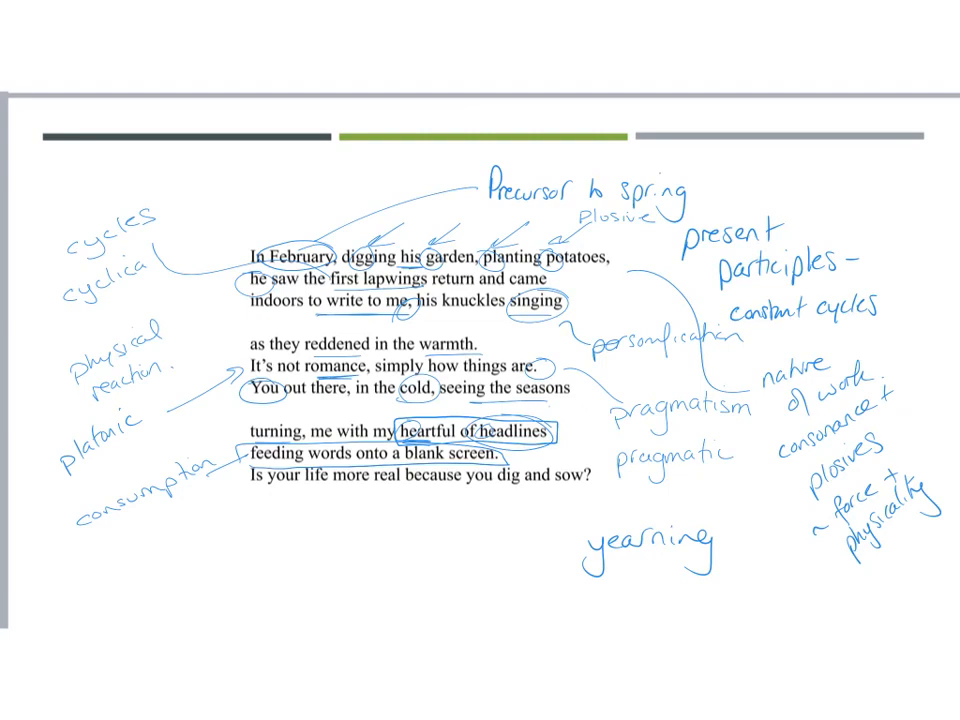
text(insi)
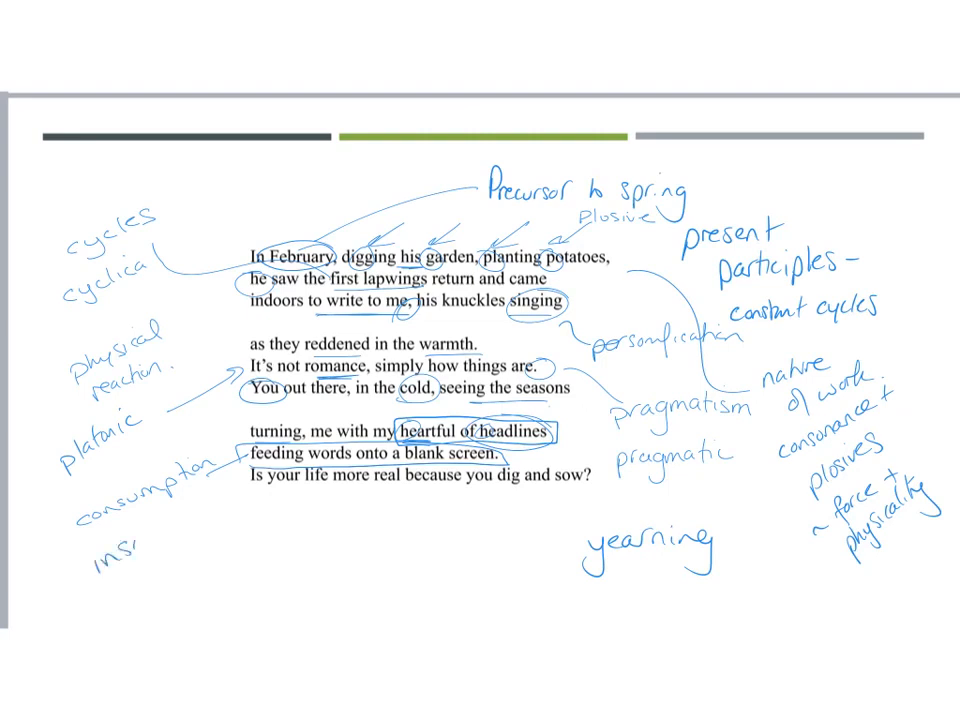
text(insatiable)
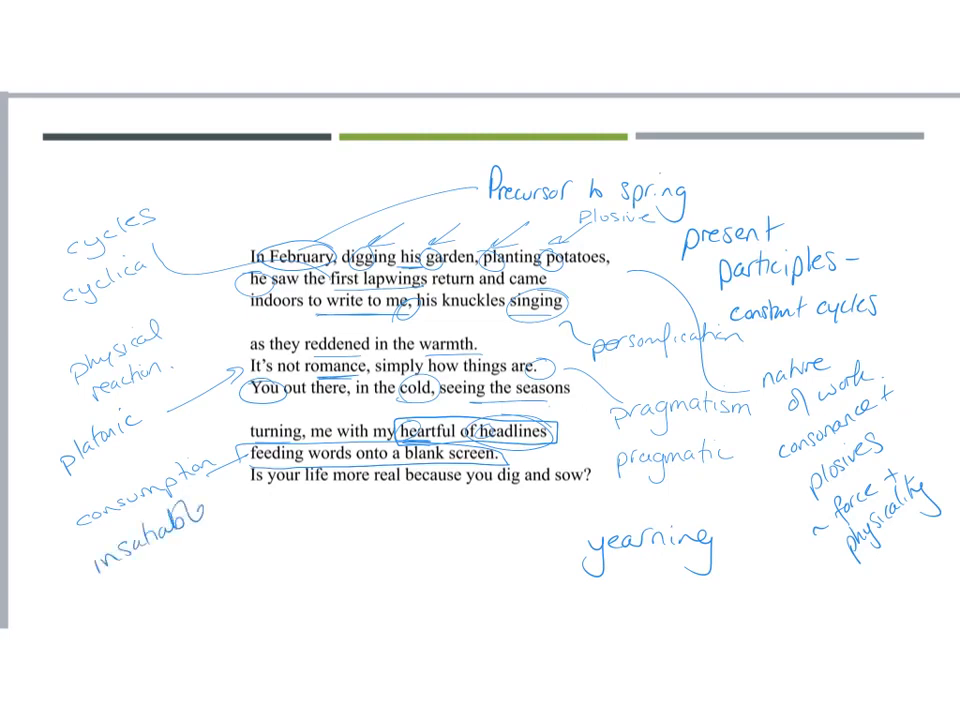
text(appetite)
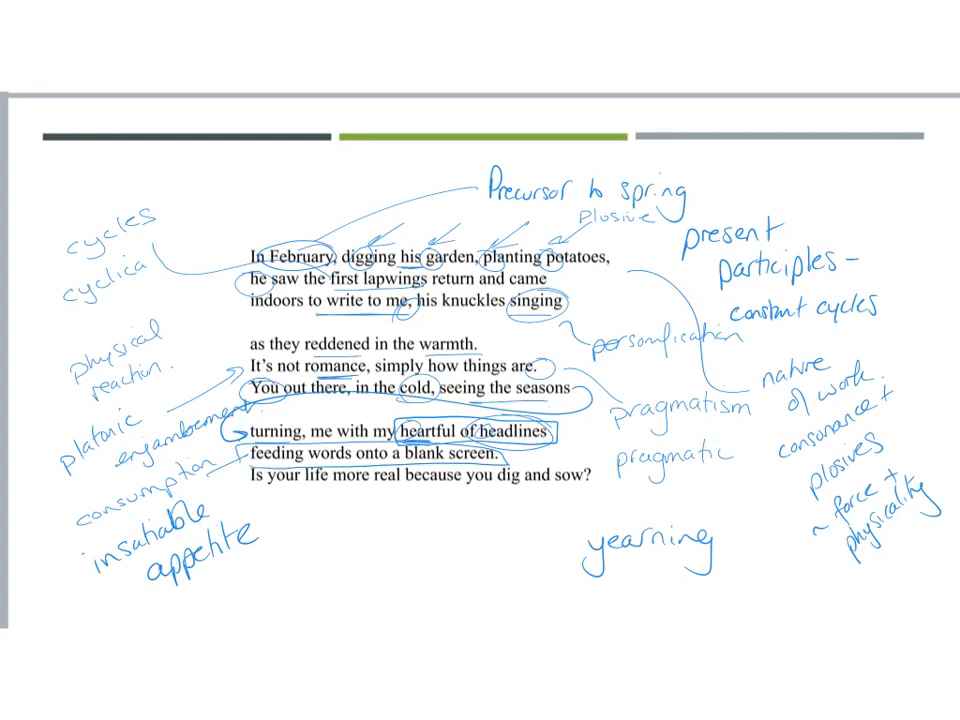
drag(370, 492, 395, 492)
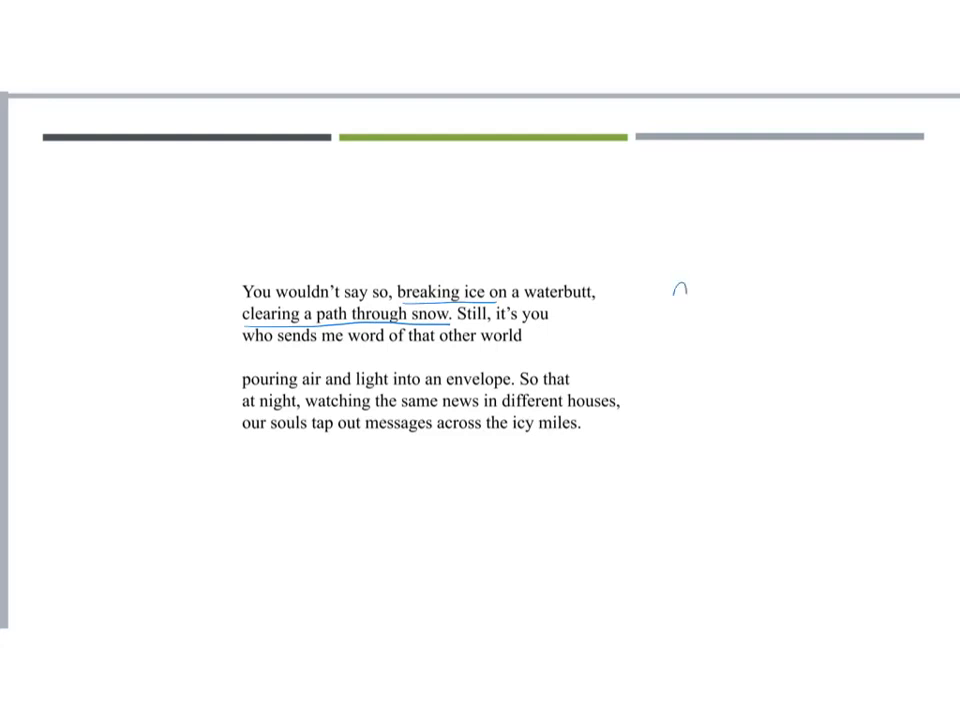
Handwrite 'making connections' beside the second poem, underline 'icy miles' and box 'Still, it's you'.
drag(668, 290, 770, 295)
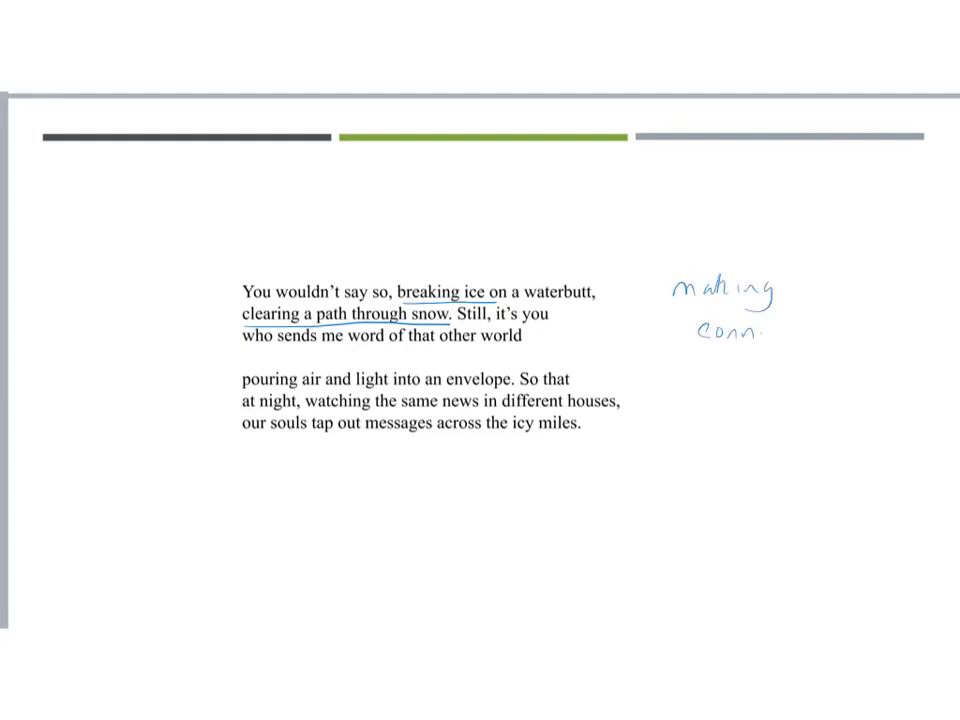
text(connections)
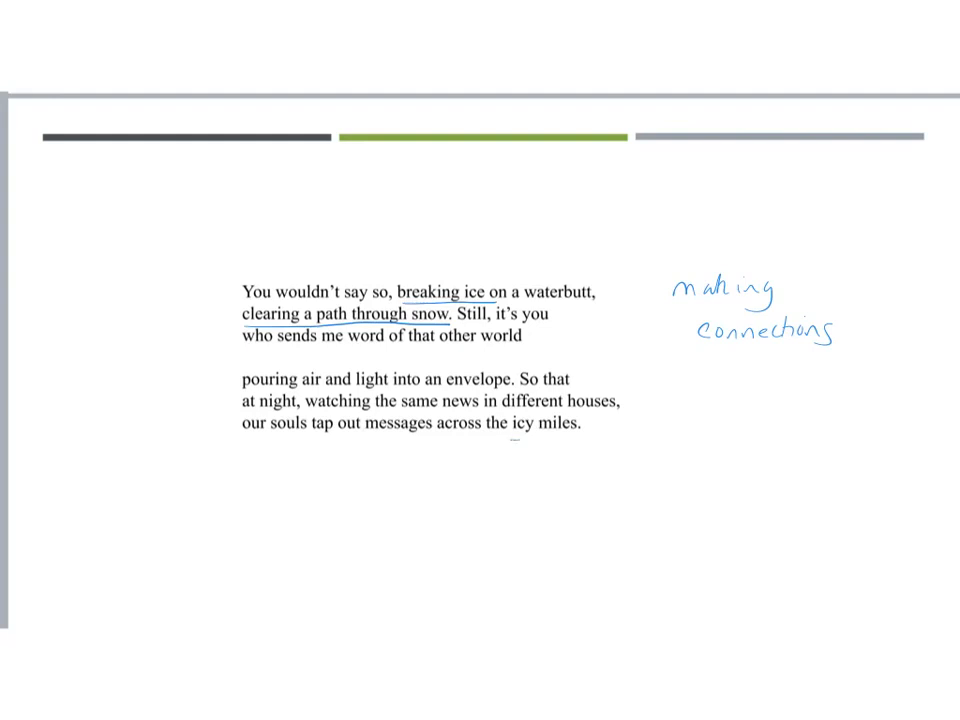
drag(505, 443, 575, 440)
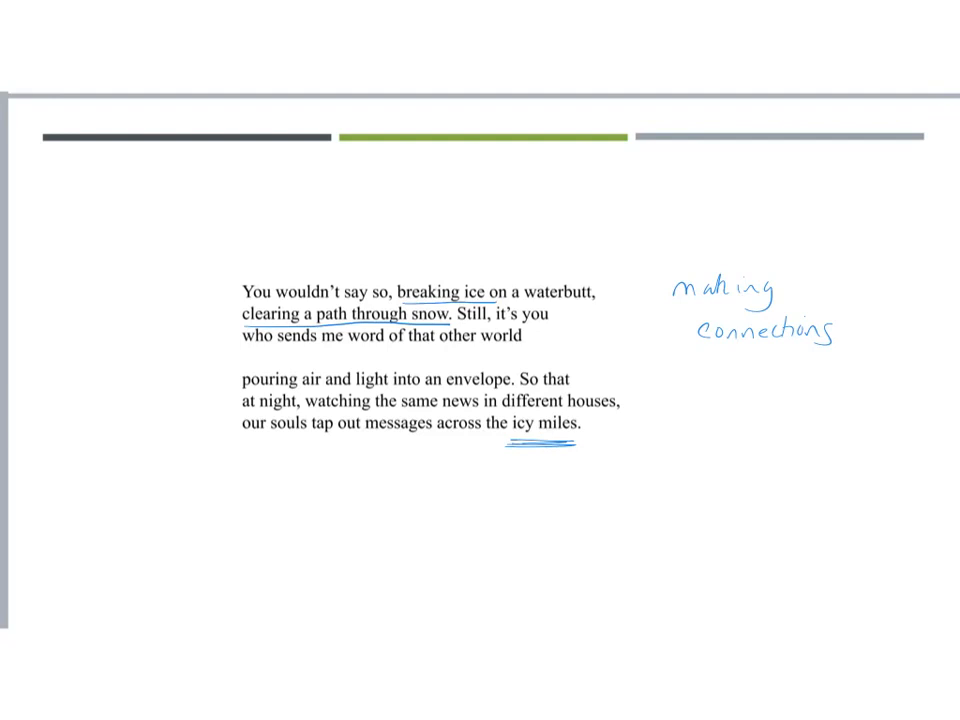
drag(500, 325, 585, 325)
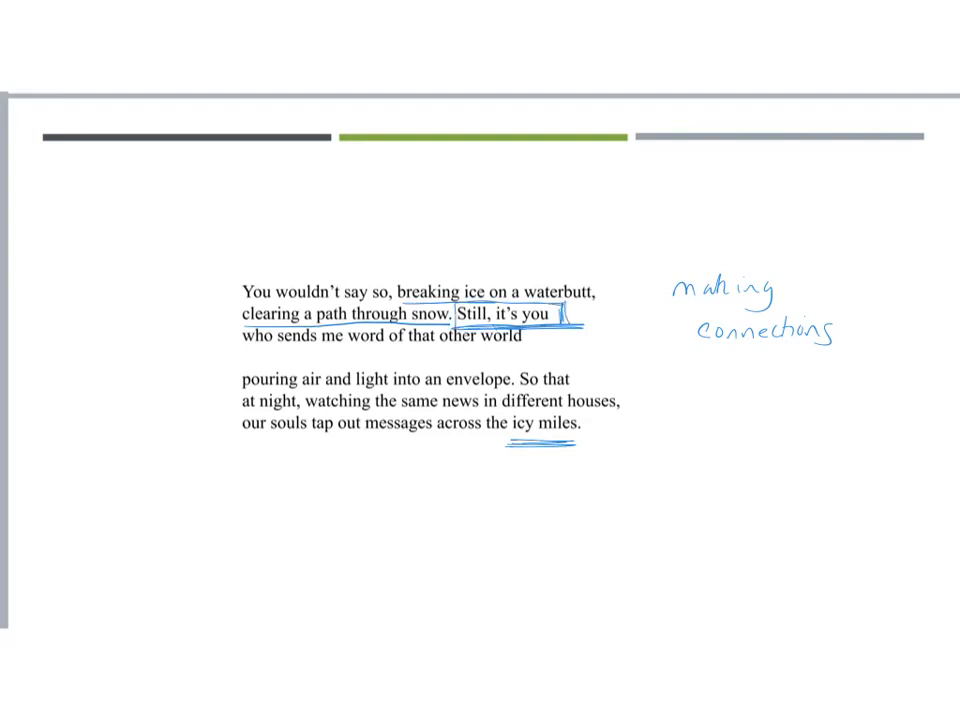
Underline 'word' and 'world' in the third line and write 'connection' beside them.
drag(455, 305, 575, 325)
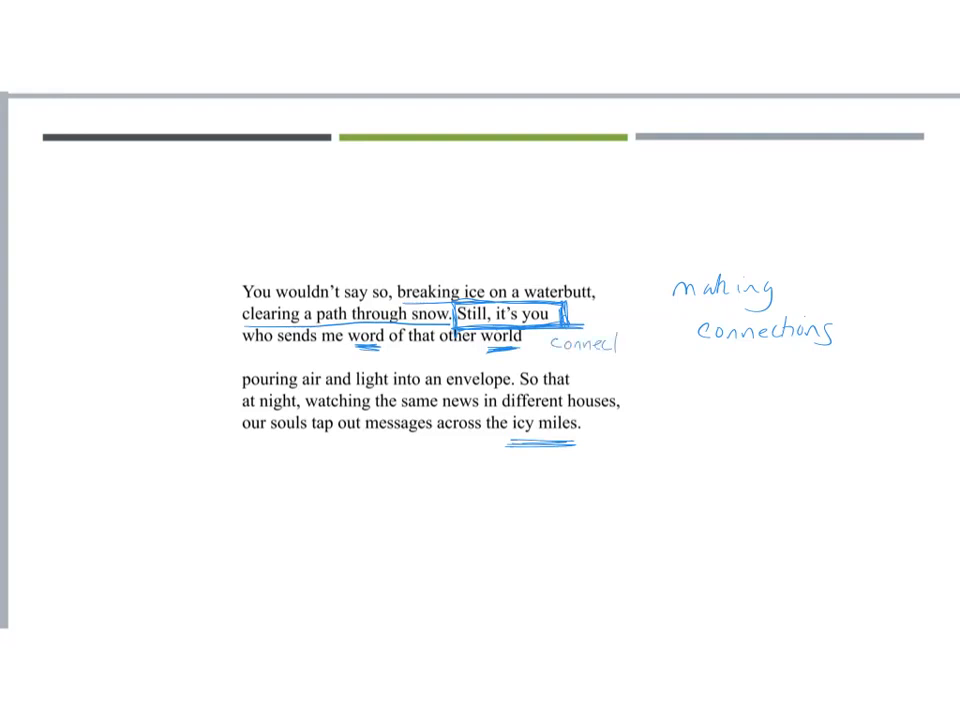
text(ion)
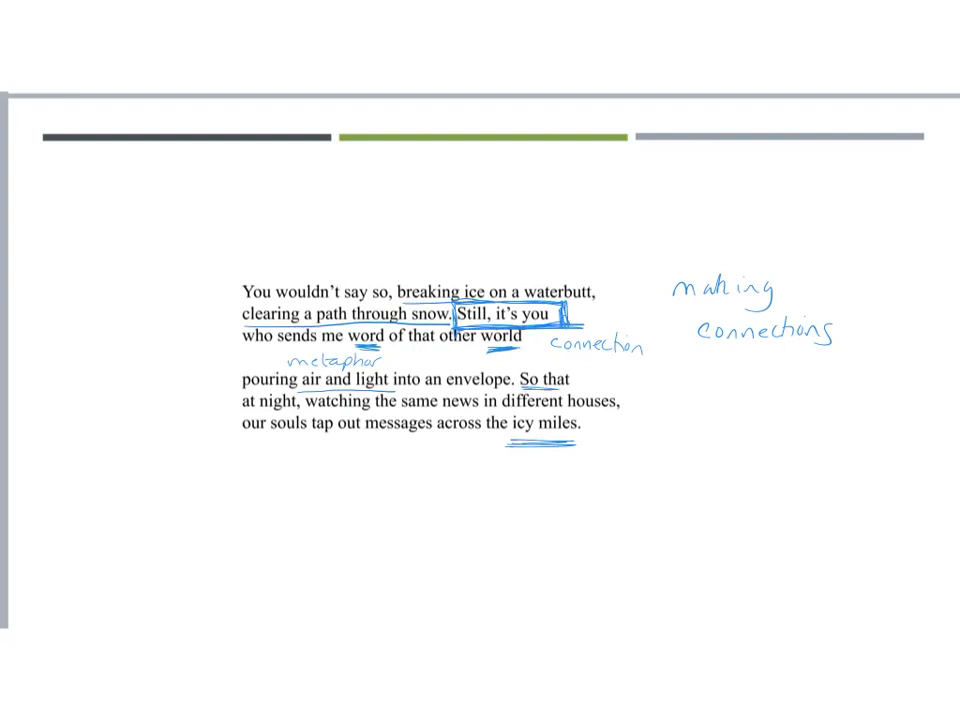
Write the 'modern version' note and circle 'our souls' again in pen.
text(modern)
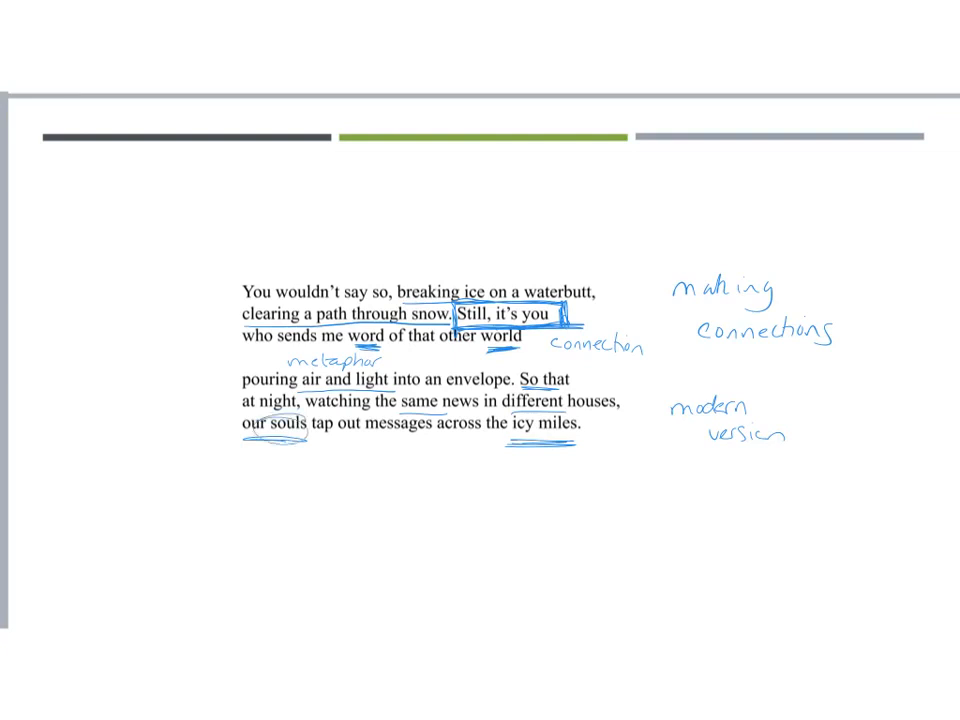
drag(240, 430, 300, 430)
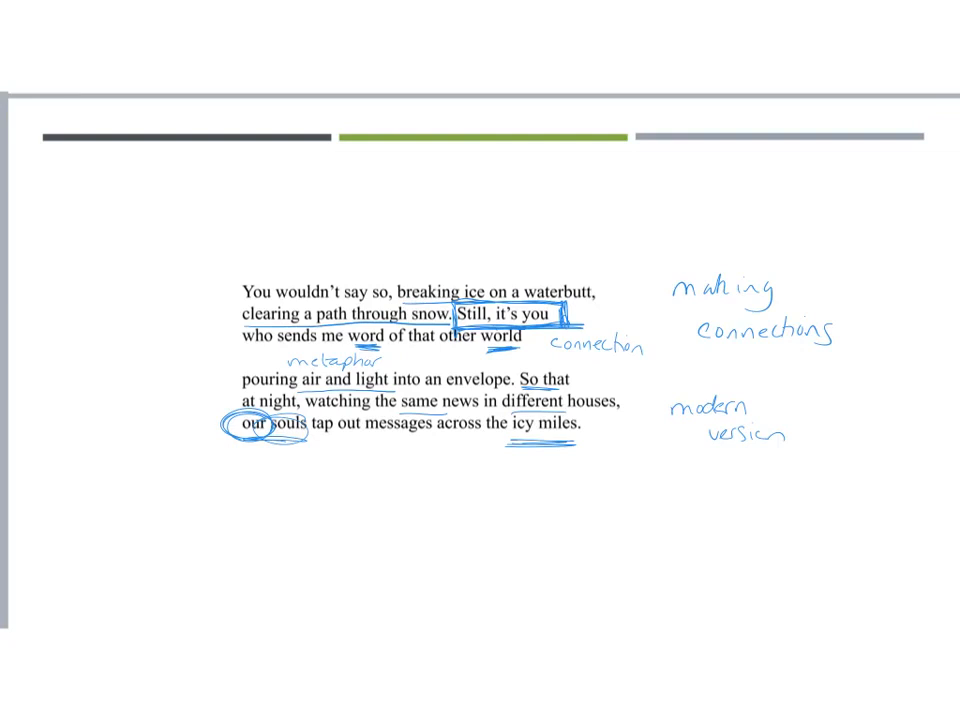